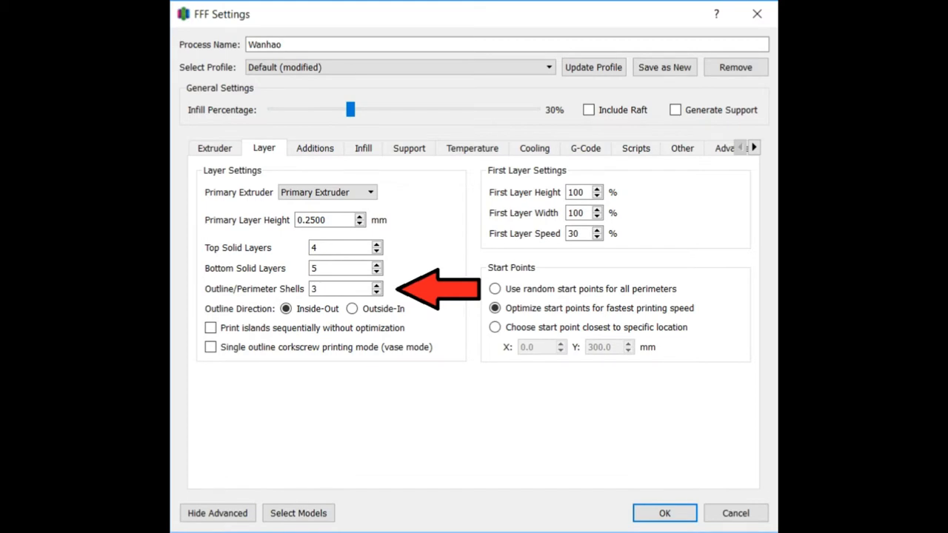
Close FFF Settings and raise the Rockledge cross-section cut from 53.9 to 57.3 mm
click(663, 513)
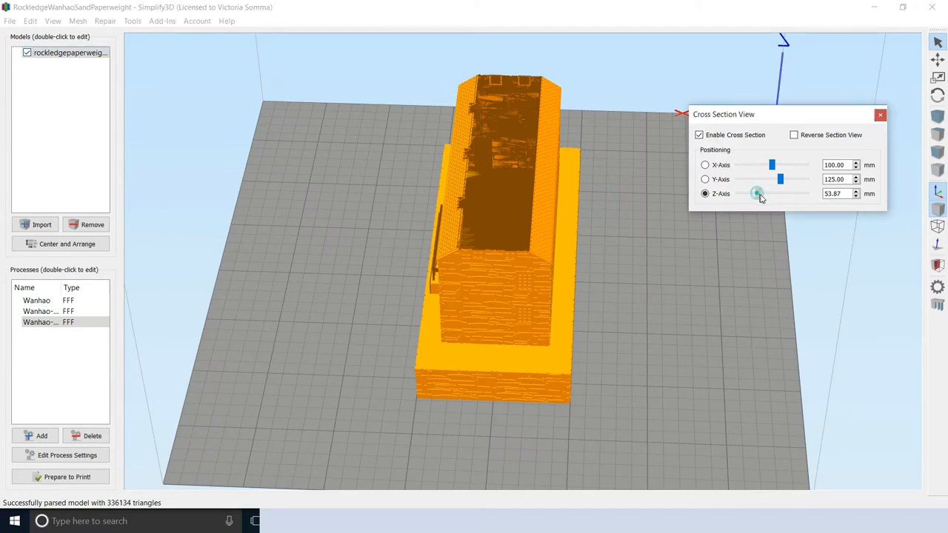
drag(755, 193, 758, 193)
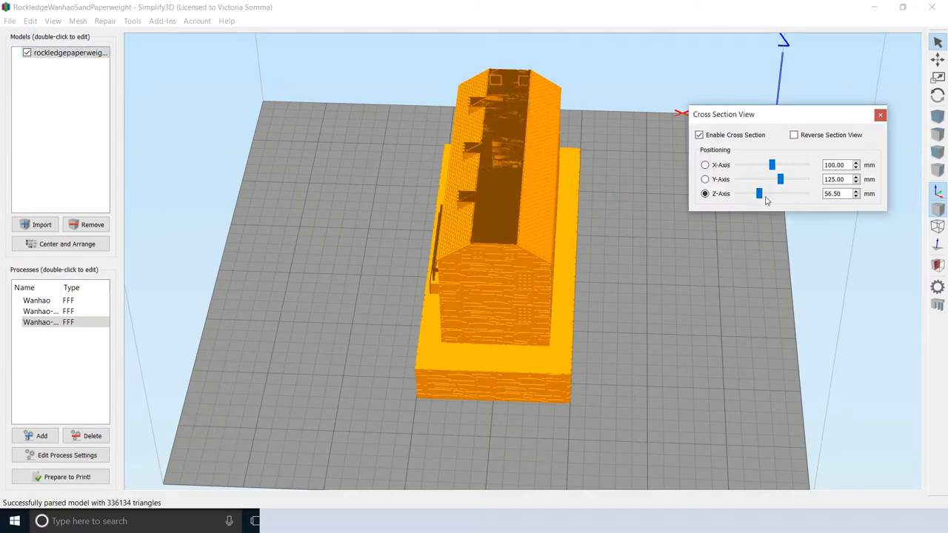
drag(758, 193, 759, 193)
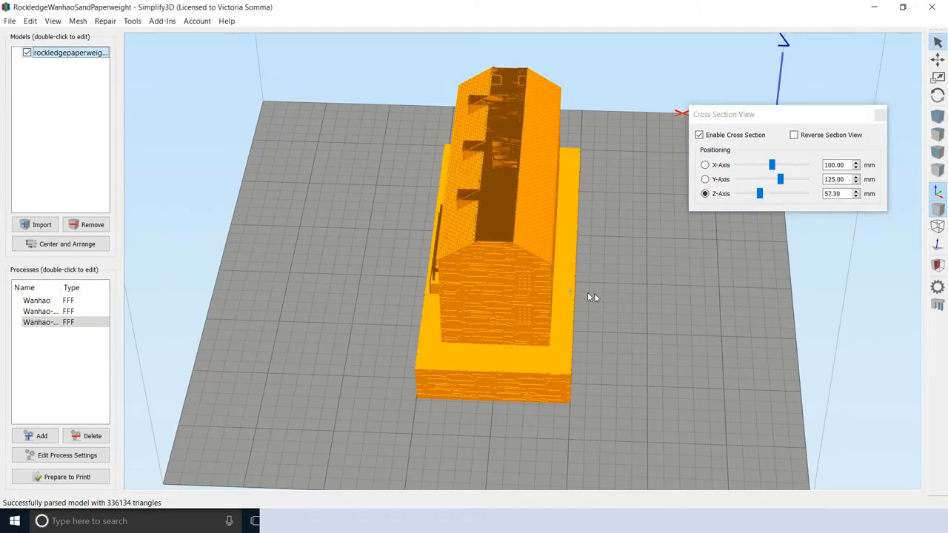
drag(592, 296, 650, 251)
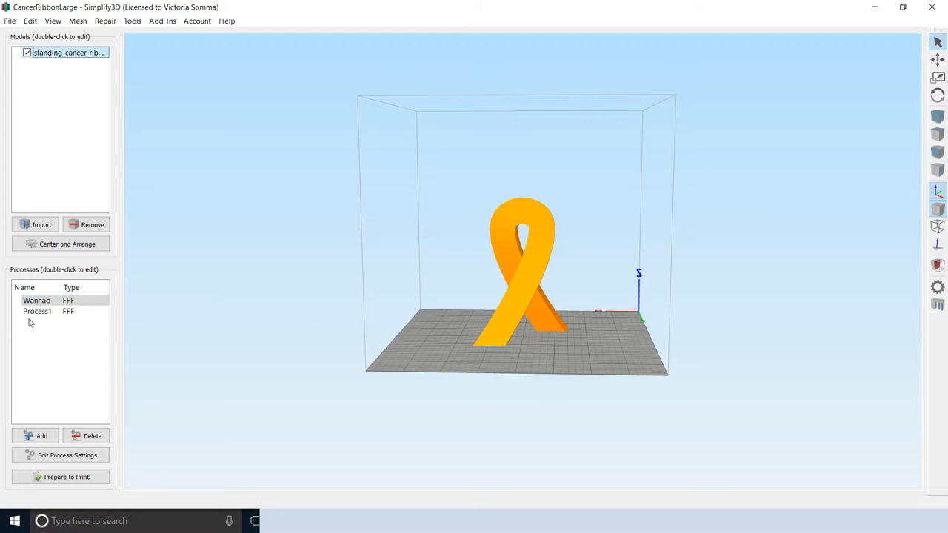
Open the CancerRibbonLarge project with its Wanhao and Process1 processes
click(36, 300)
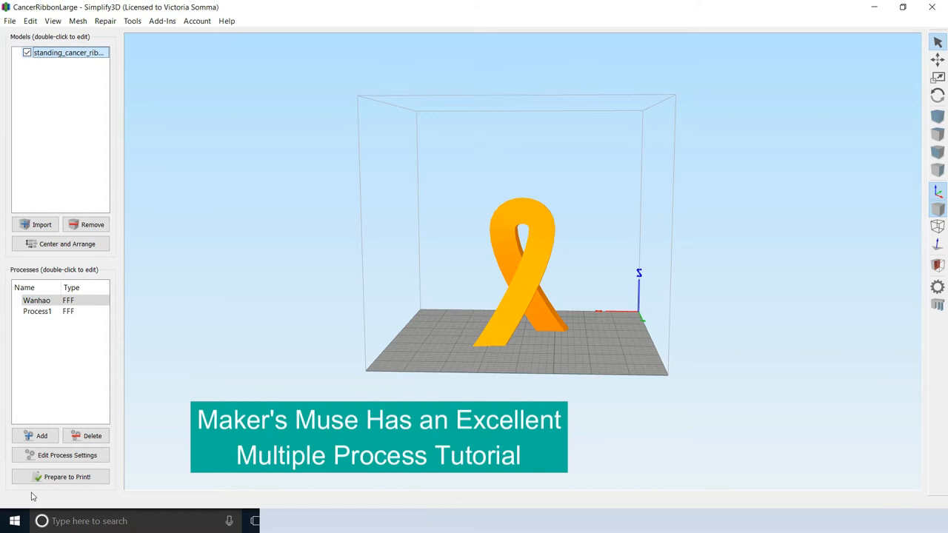
Add Process2 and review its Layer and Additions settings
click(41, 436)
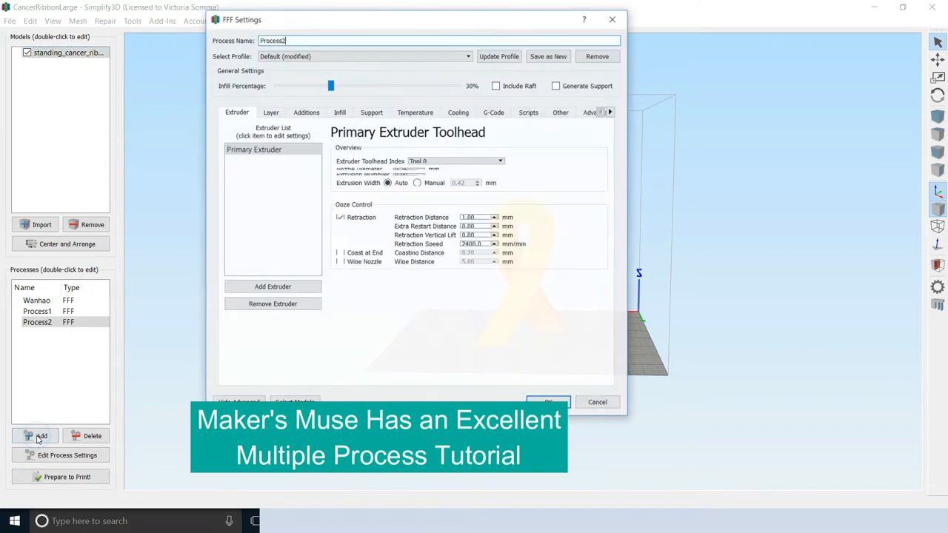
click(270, 112)
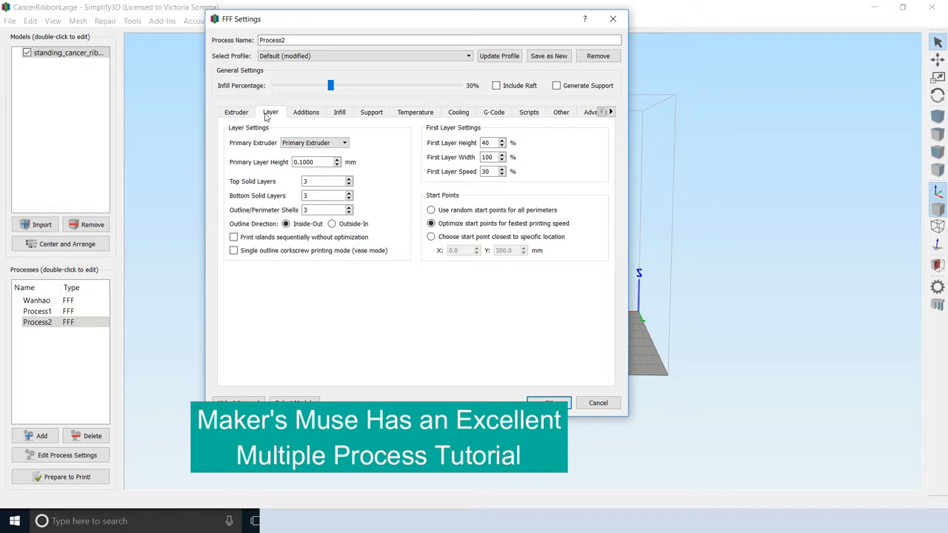
click(306, 112)
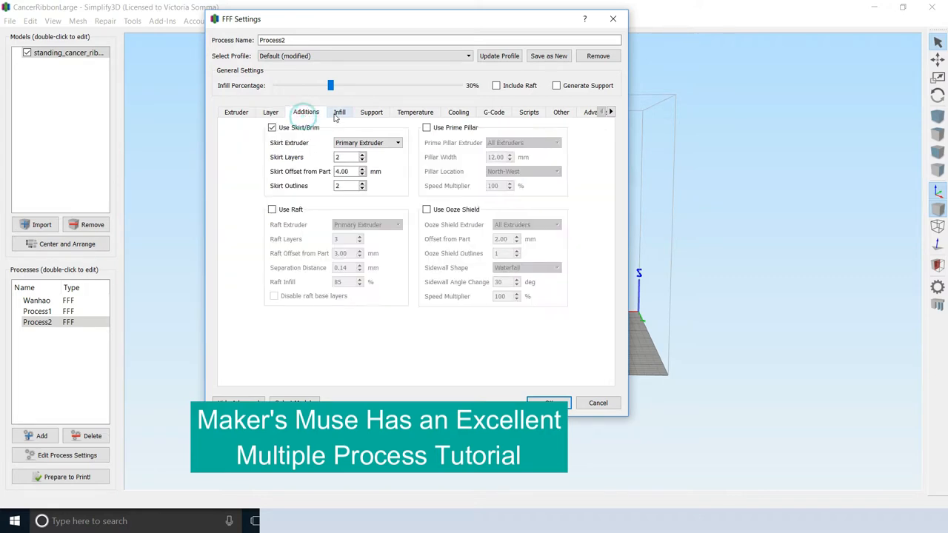